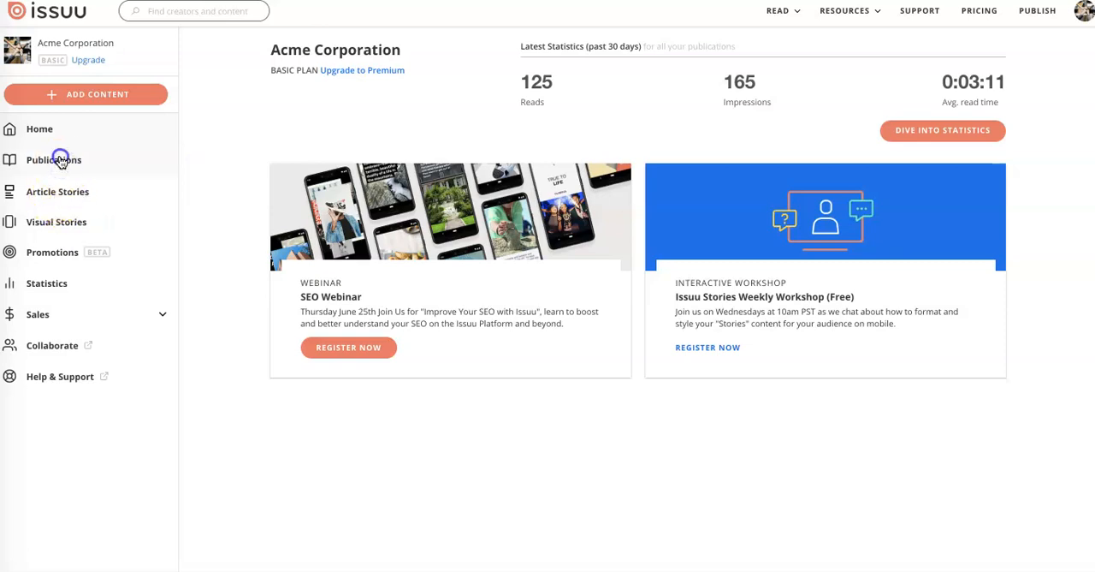
- Reach Add Links & Video for Orange Juice Magazine from Publications via Enhance
click(55, 161)
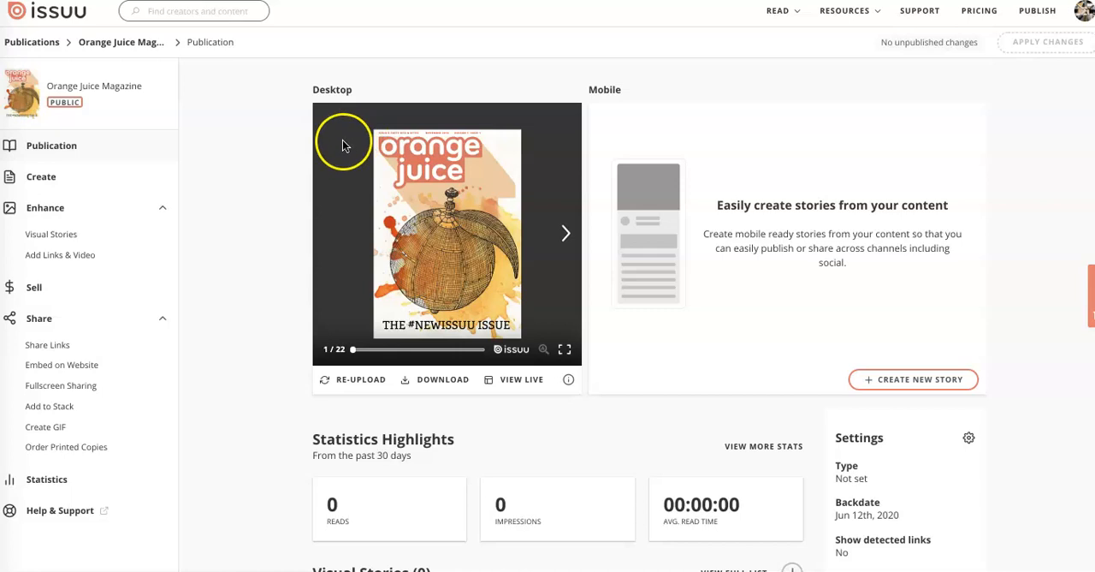
mouse_move(68, 255)
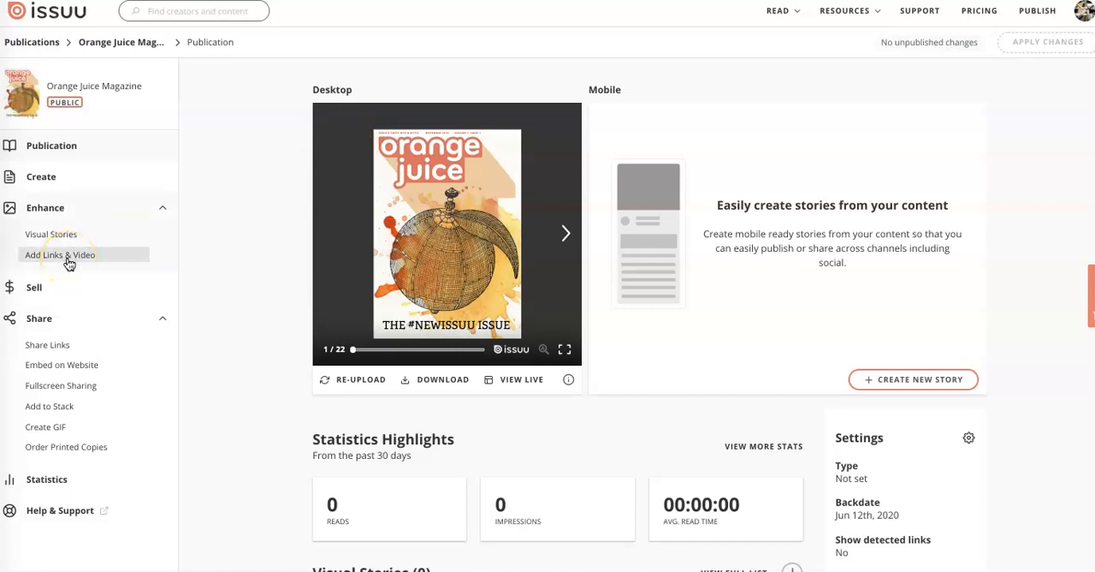
click(60, 254)
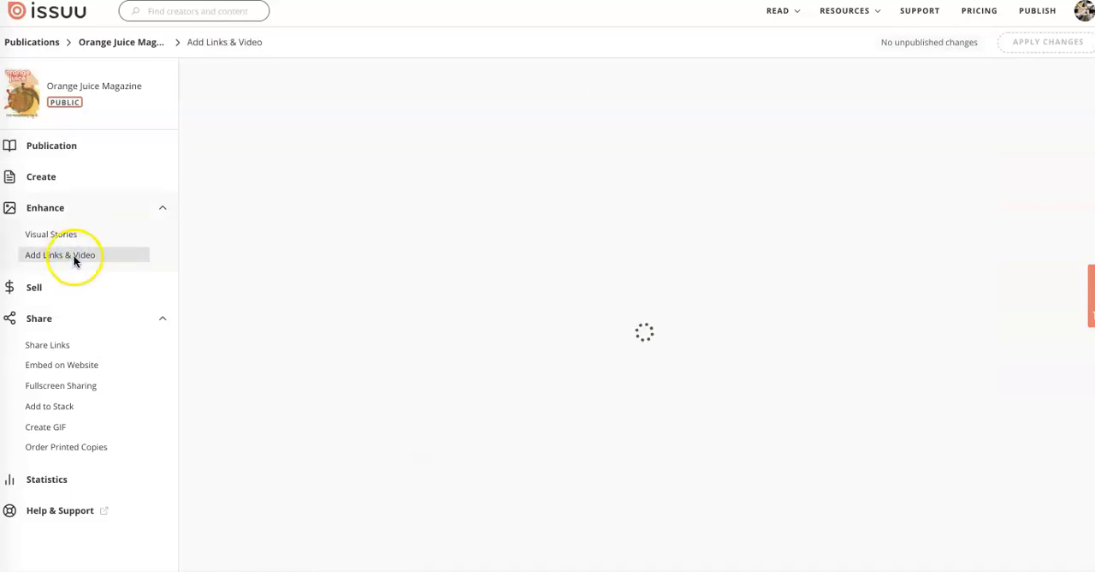
click(58, 253)
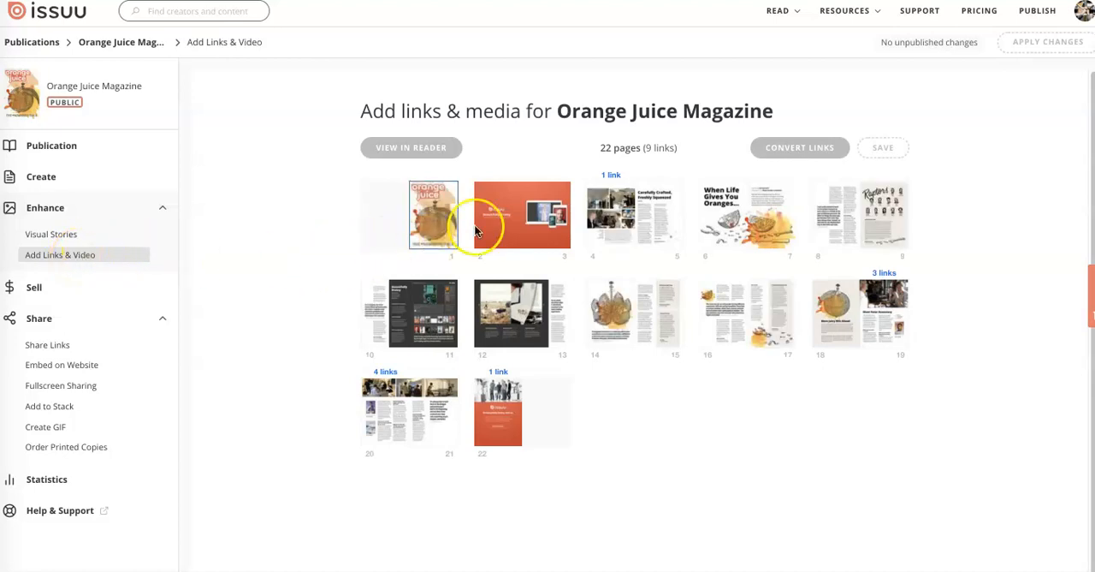
click(522, 214)
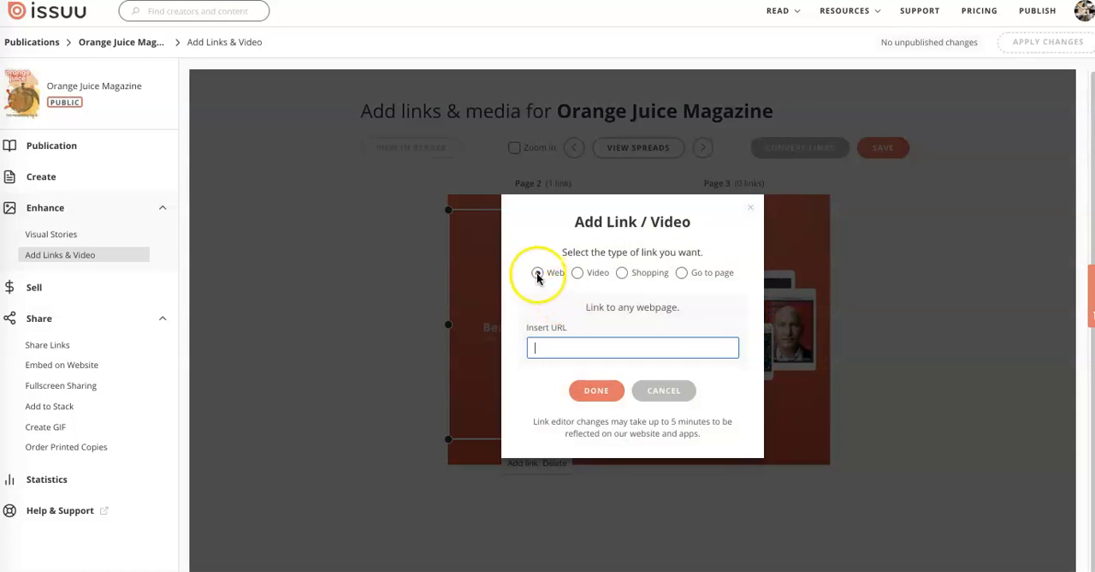
mouse_move(675, 284)
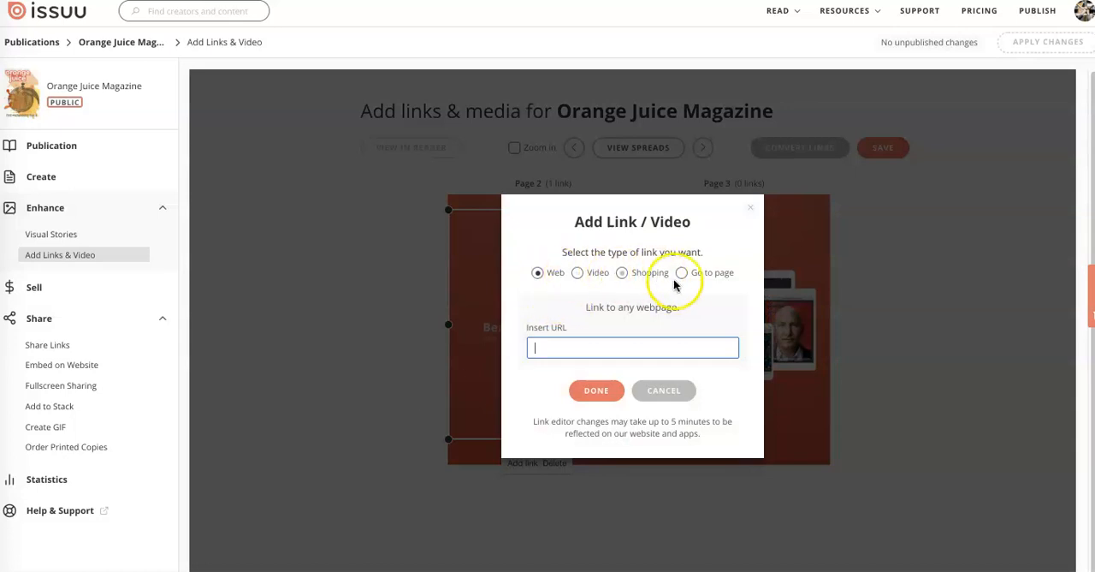
click(633, 346)
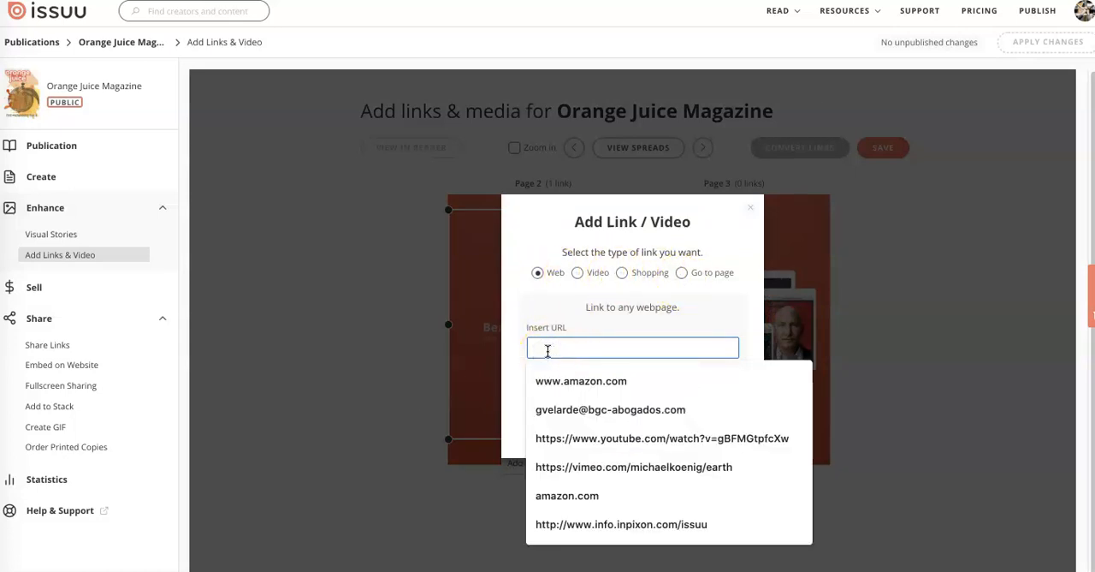
click(581, 380)
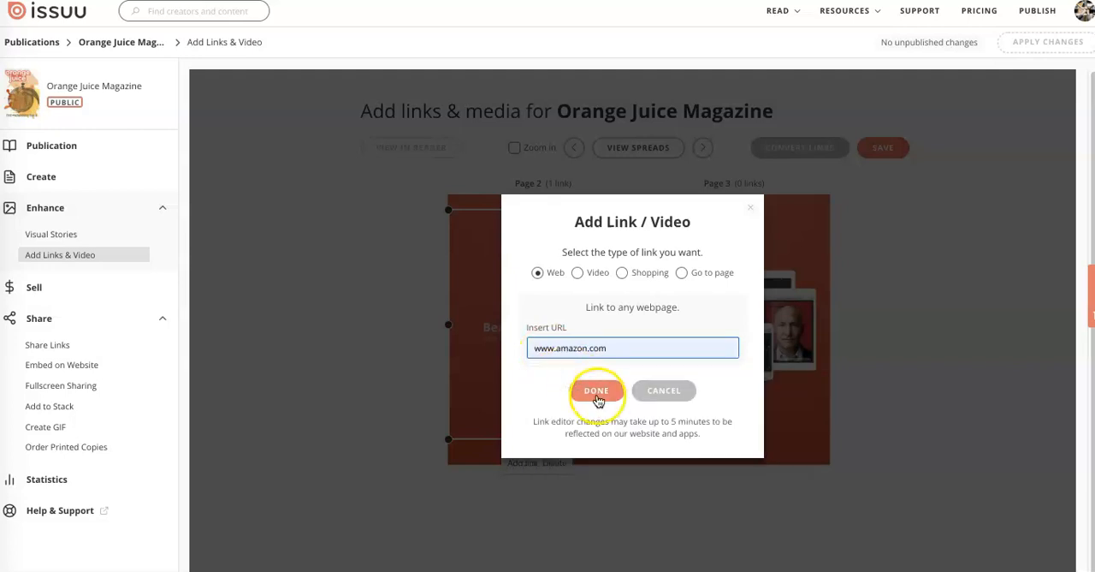
click(596, 390)
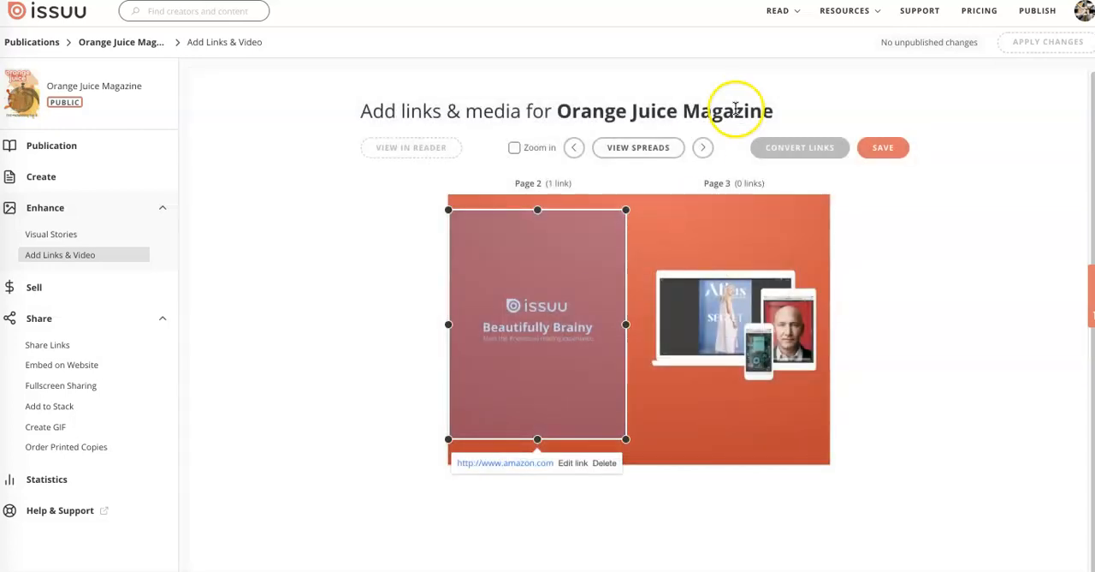
- Launch View in Reader, go to page 2 and follow the amazon.com link to Amazon's homepage
click(884, 147)
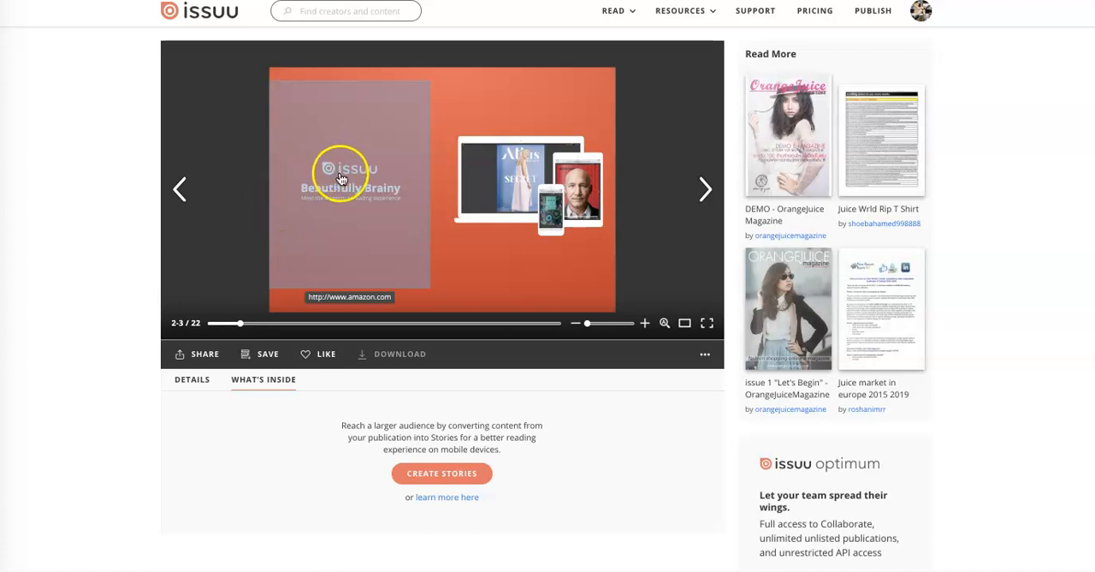
click(349, 296)
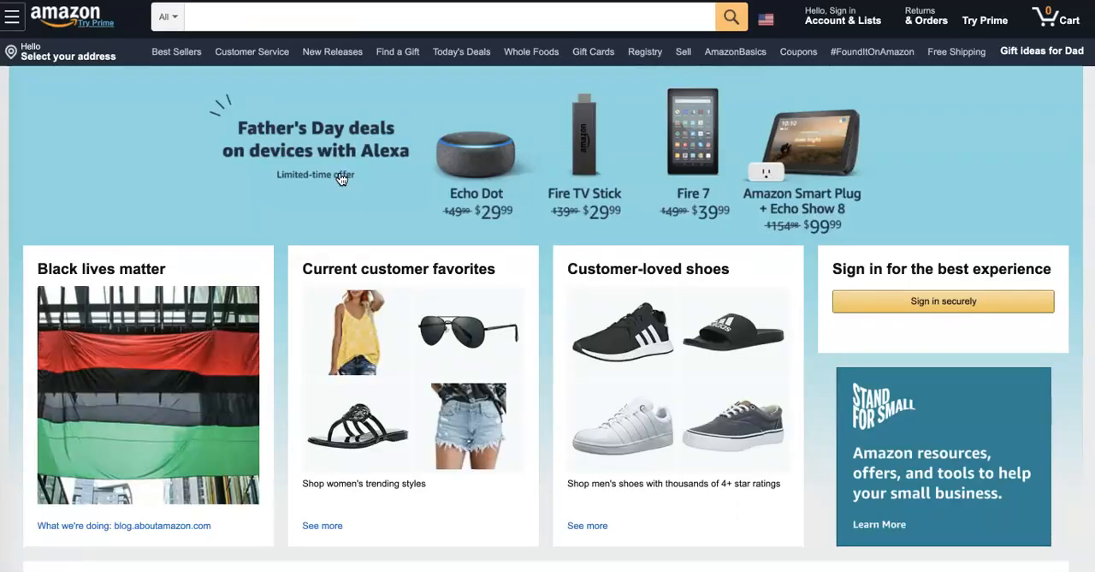
click(842, 15)
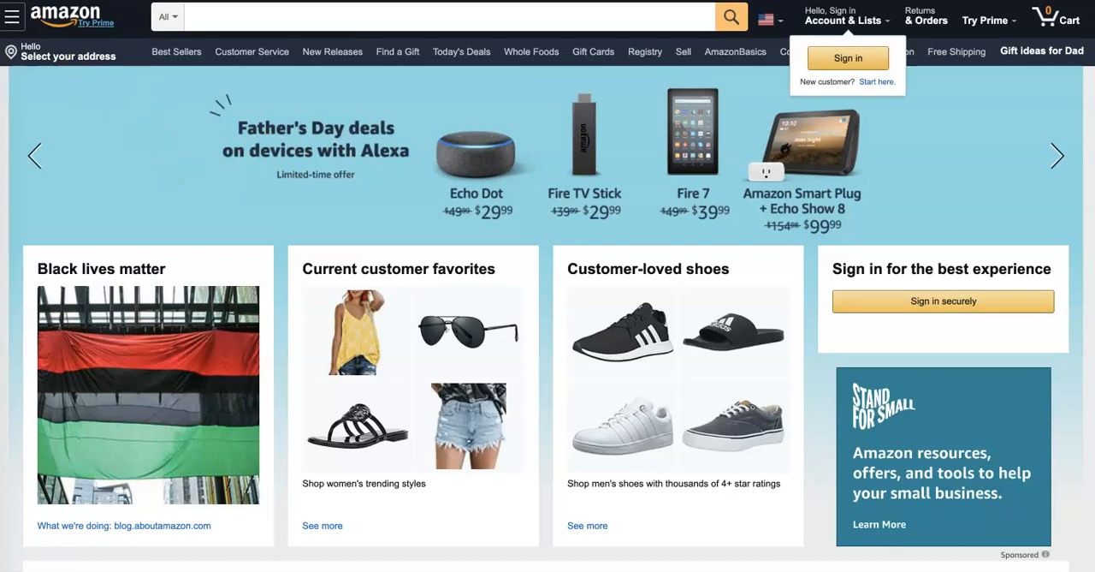